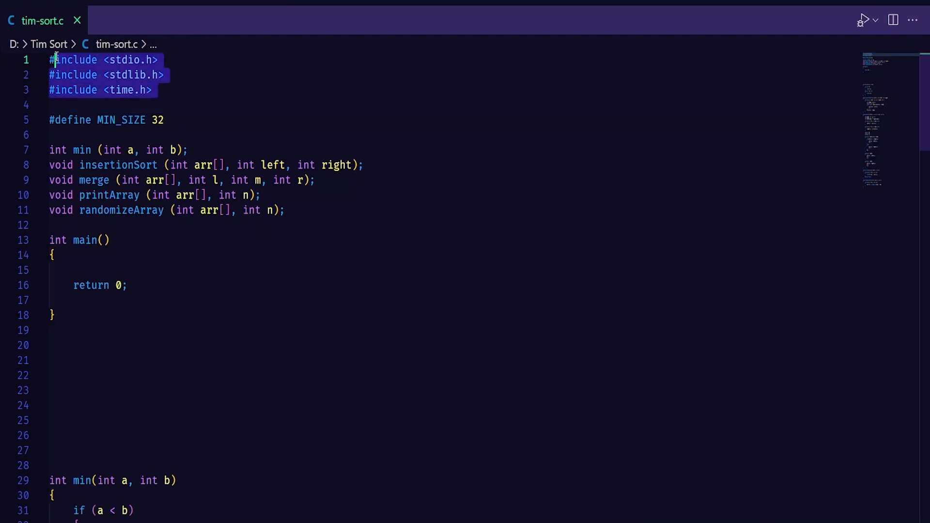
Place the cursor inside main to write the 10-element array, randomize, print and timSort calls.
click(186, 150)
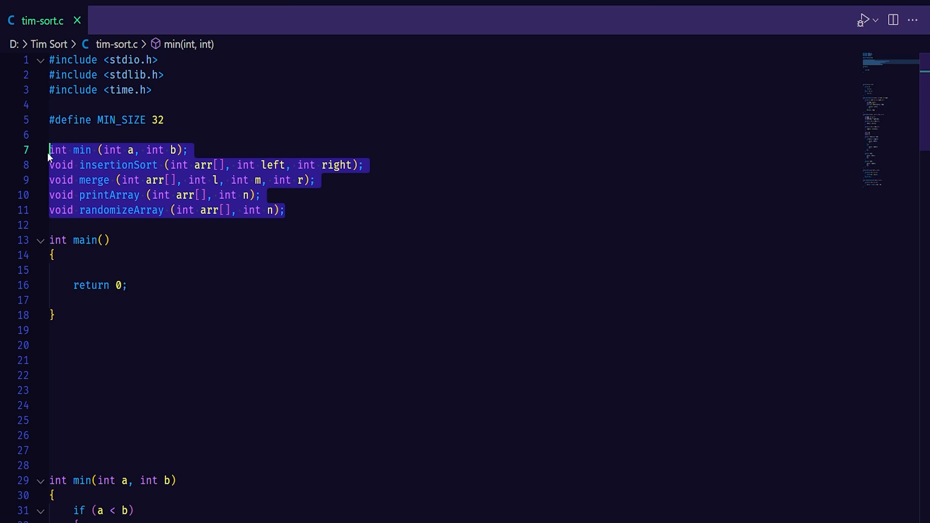
mouse_move(232, 280)
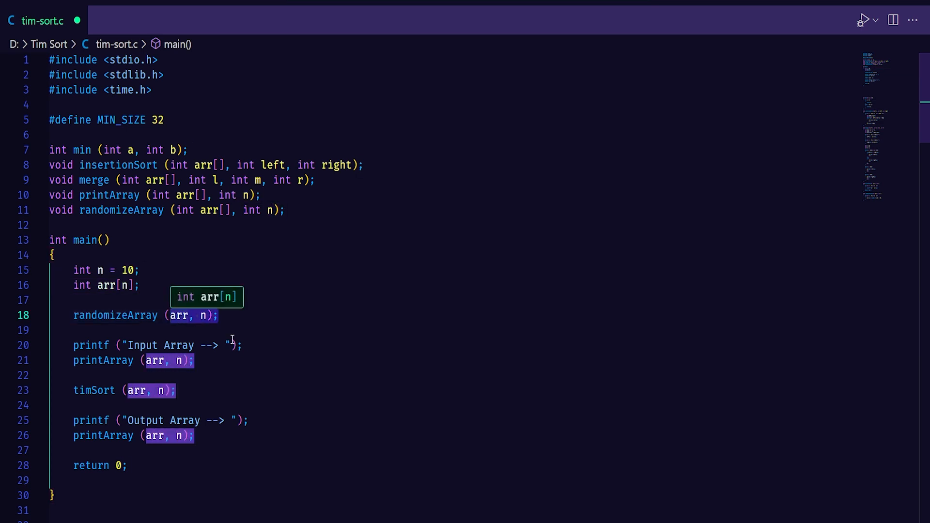
mouse_move(259, 362)
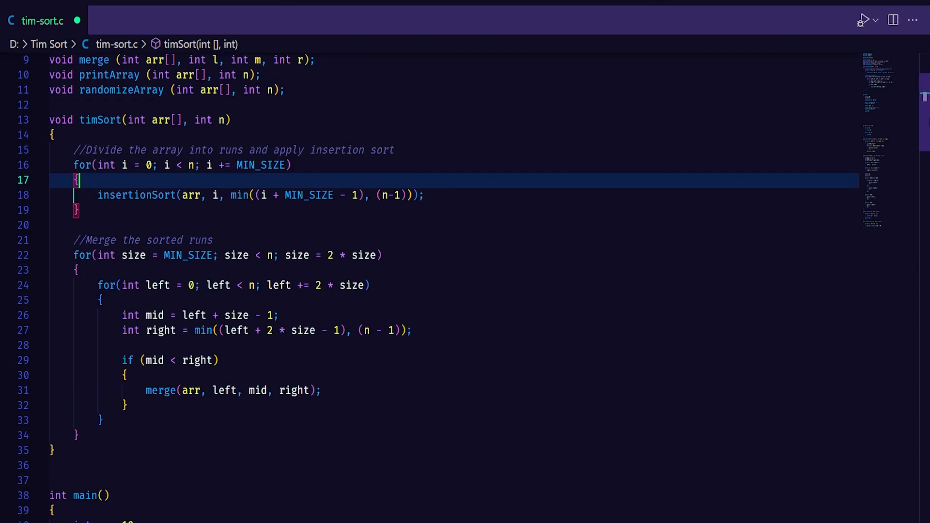
Scroll down tim-sort.c to review the timSort function above main.
scroll(down, 3)
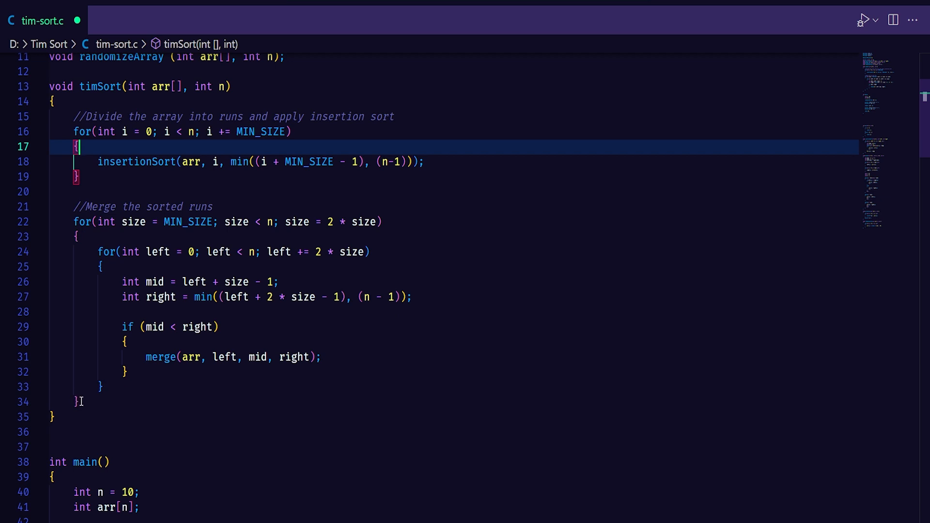
drag(68, 222, 77, 402)
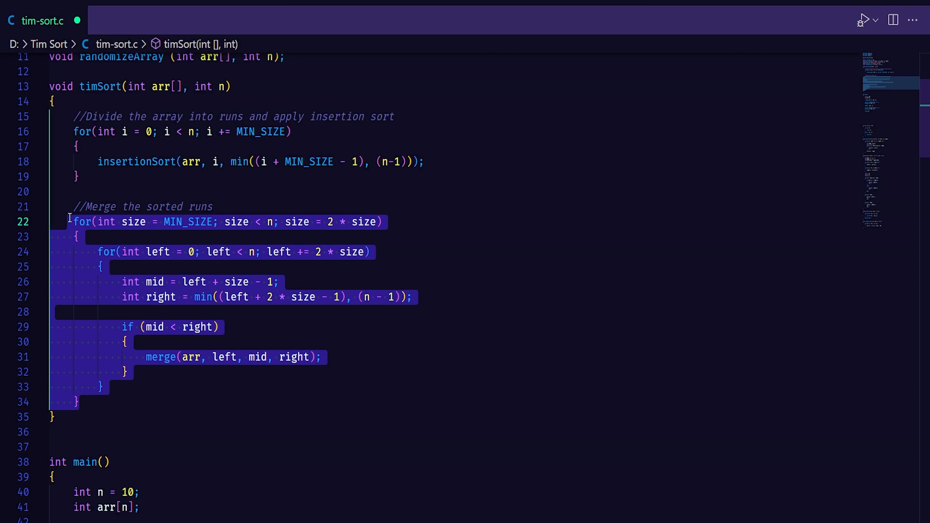
click(168, 402)
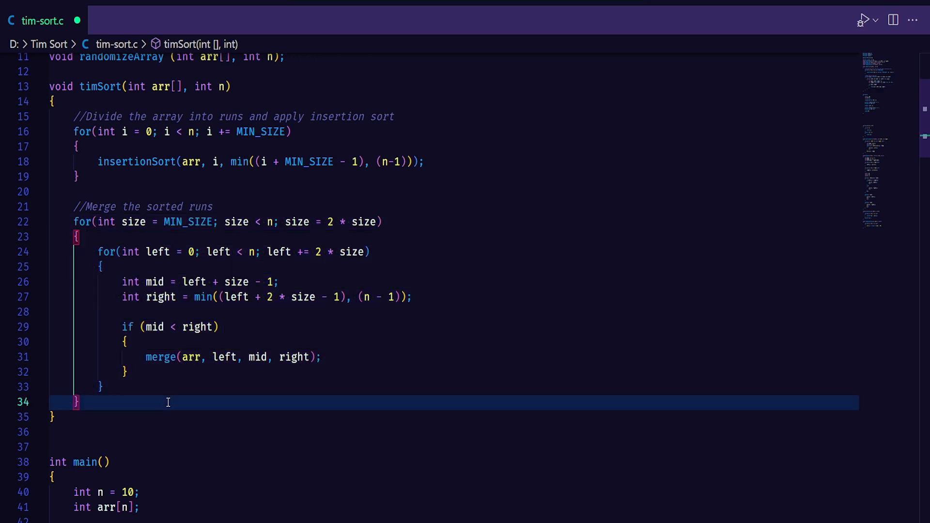